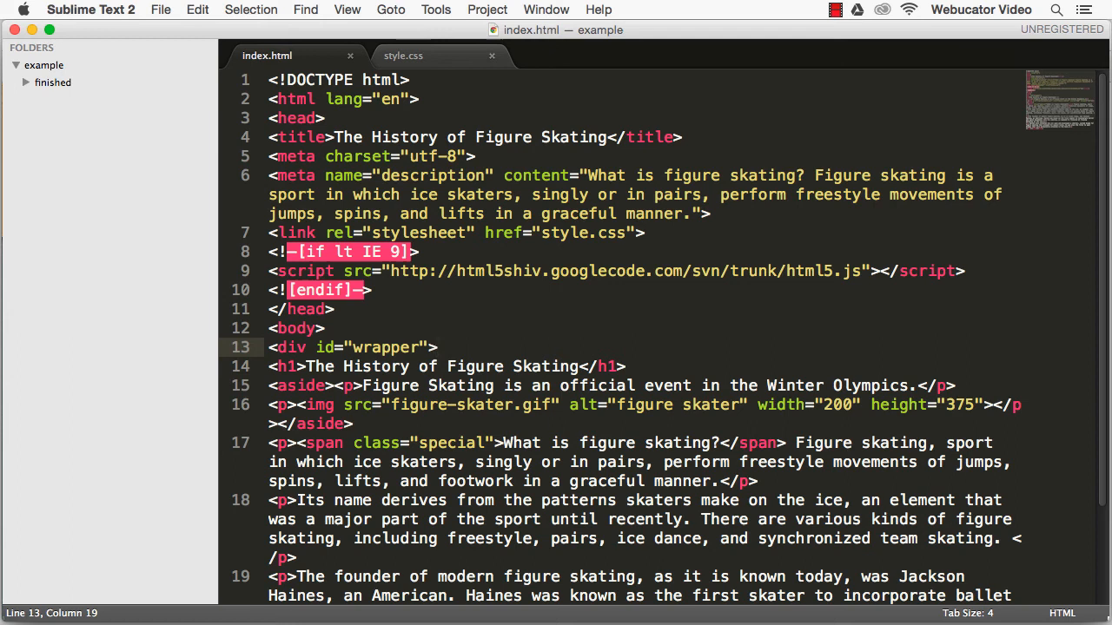
pyautogui.click(403, 54)
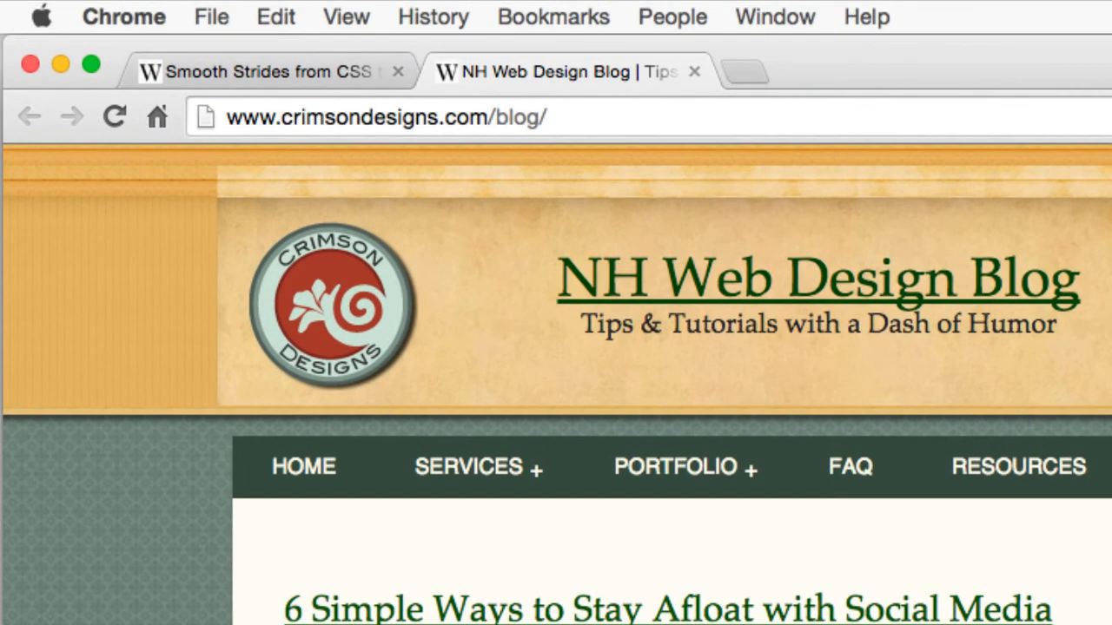
pyautogui.click(382, 118)
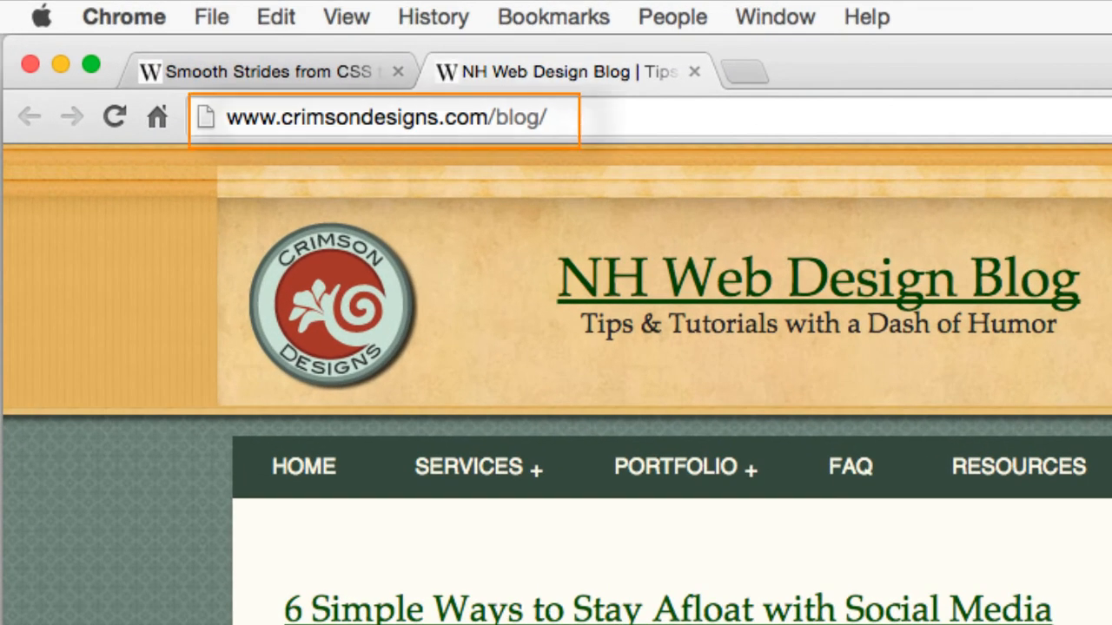